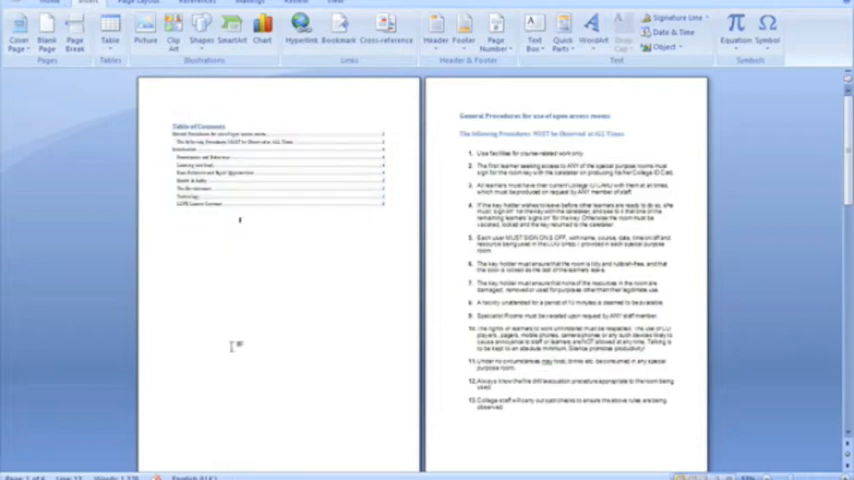
pyautogui.moveTo(157, 393)
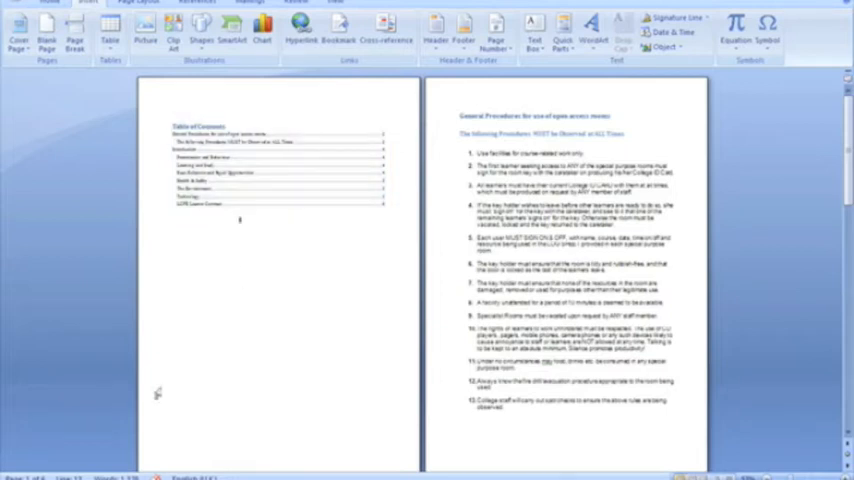
pyautogui.moveTo(137, 311)
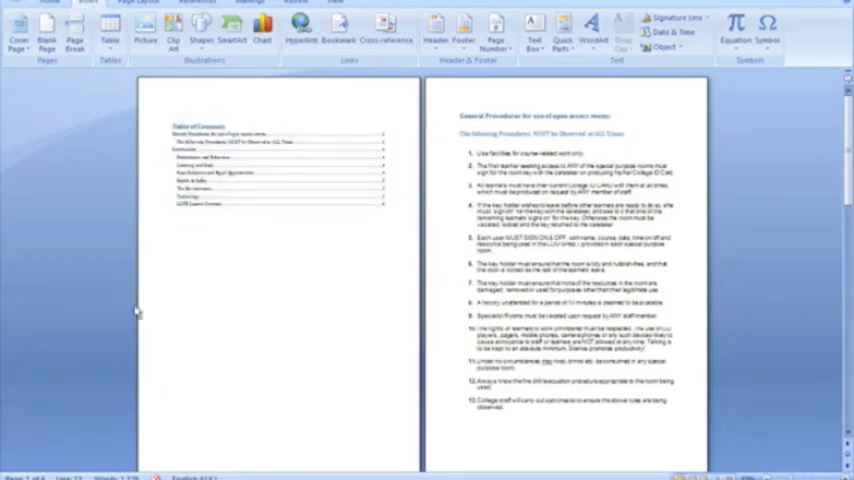
pyautogui.moveTo(364, 103)
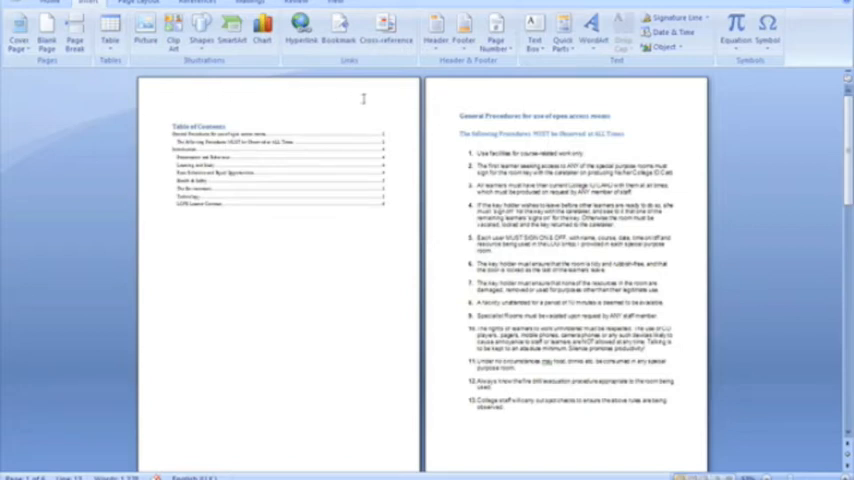
pyautogui.moveTo(366, 103)
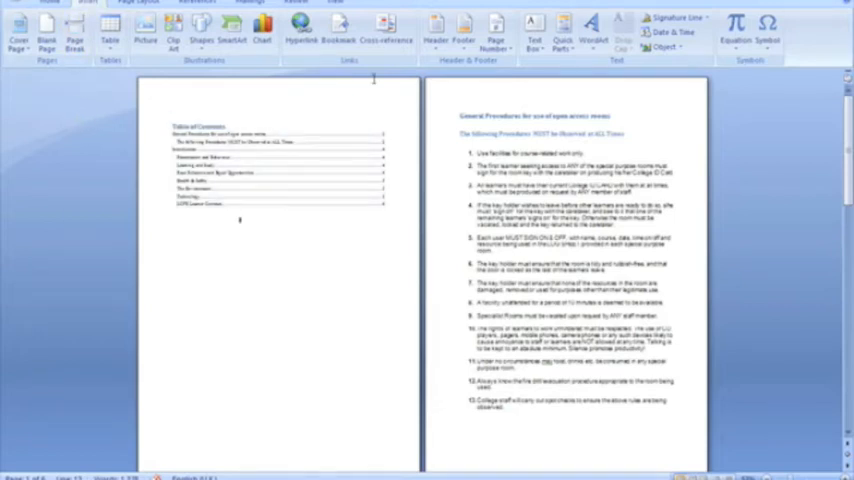
pyautogui.moveTo(437, 27)
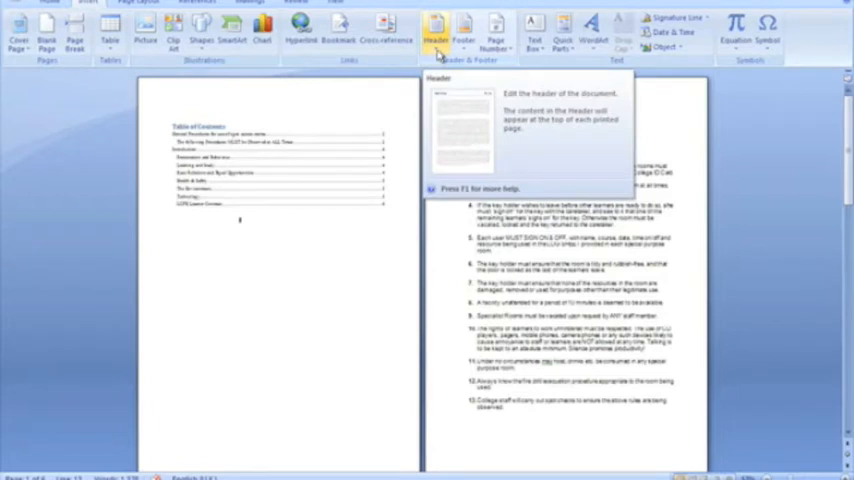
# Step: Insert the Blank (Three Columns) built-in header
pyautogui.click(435, 27)
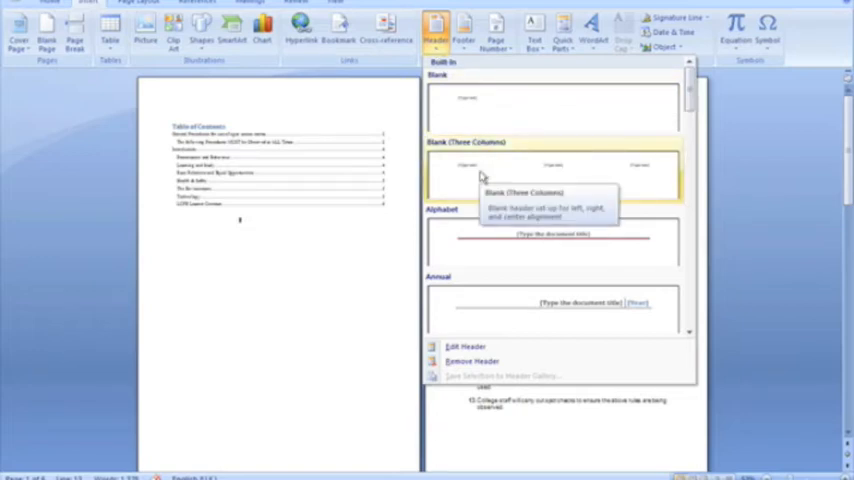
pyautogui.click(550, 165)
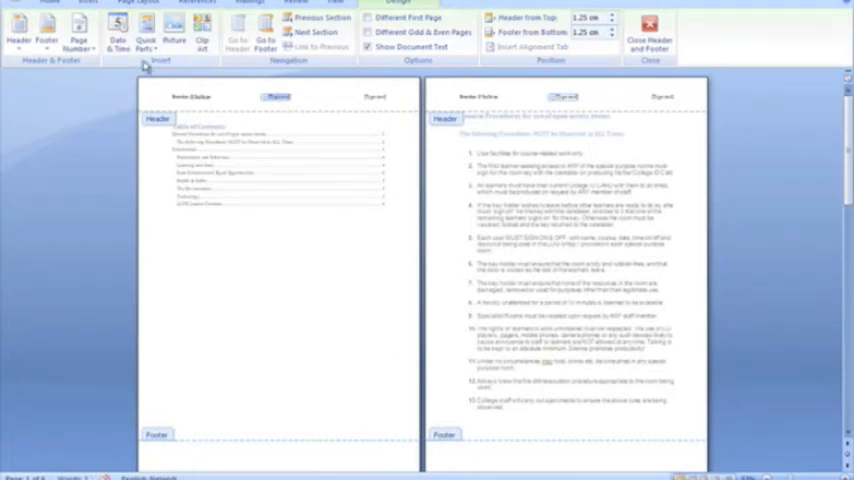
pyautogui.moveTo(112, 35)
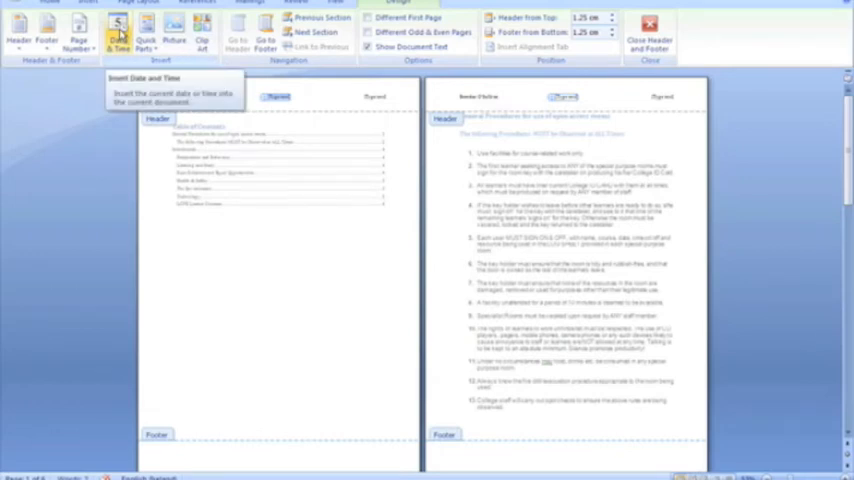
# Step: Insert the auto-updating date 'Sunday, 04 October 2009' in the header's middle position
pyautogui.click(112, 33)
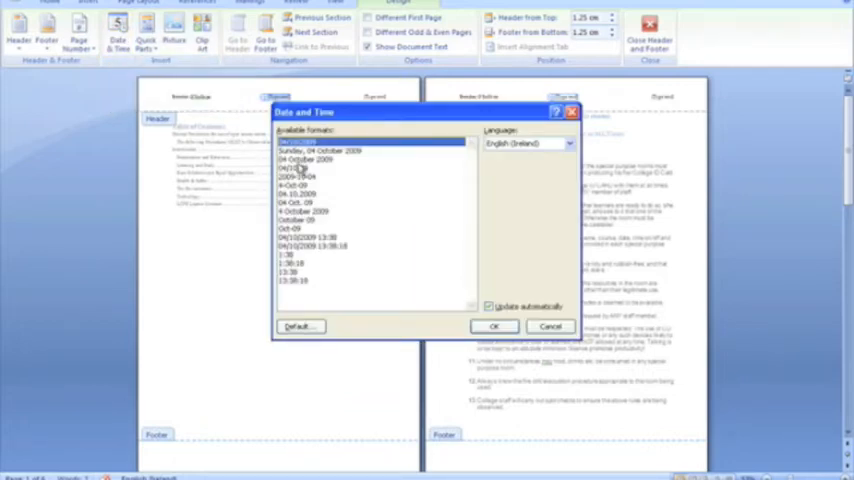
pyautogui.click(300, 141)
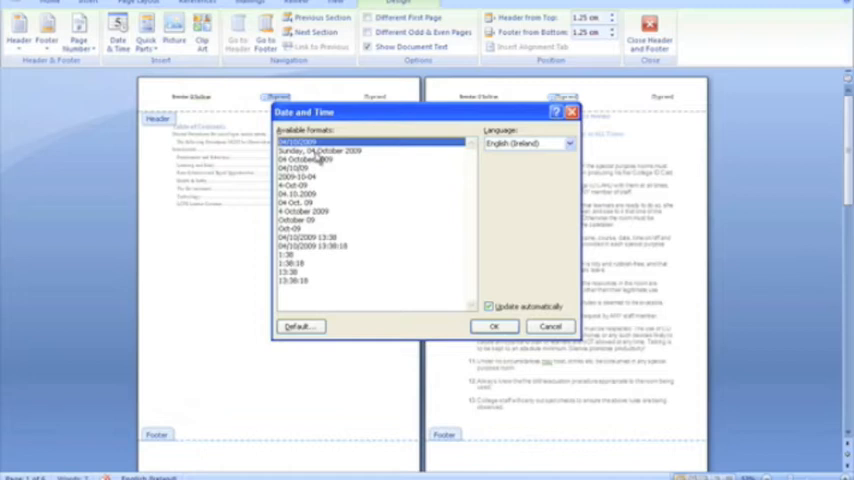
pyautogui.click(318, 152)
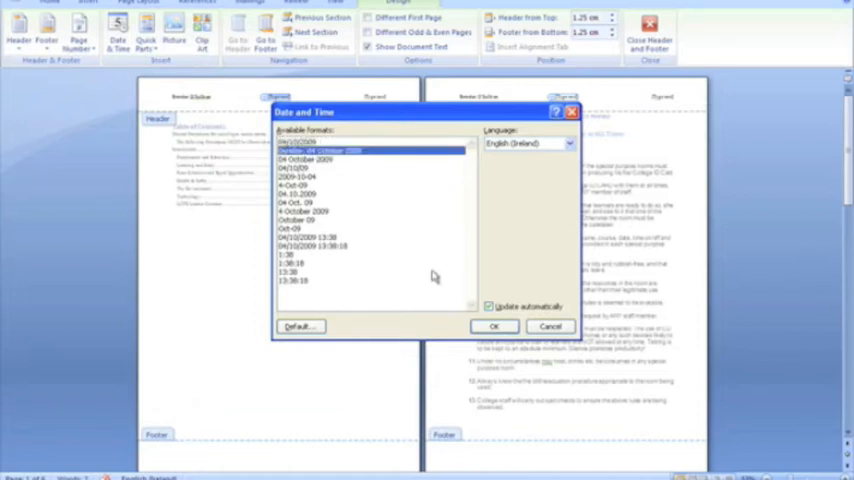
pyautogui.moveTo(422, 235)
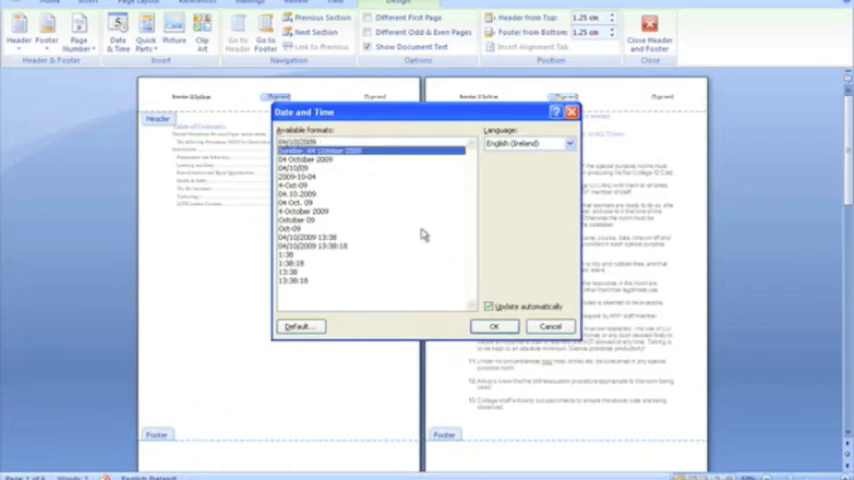
pyautogui.moveTo(405, 300)
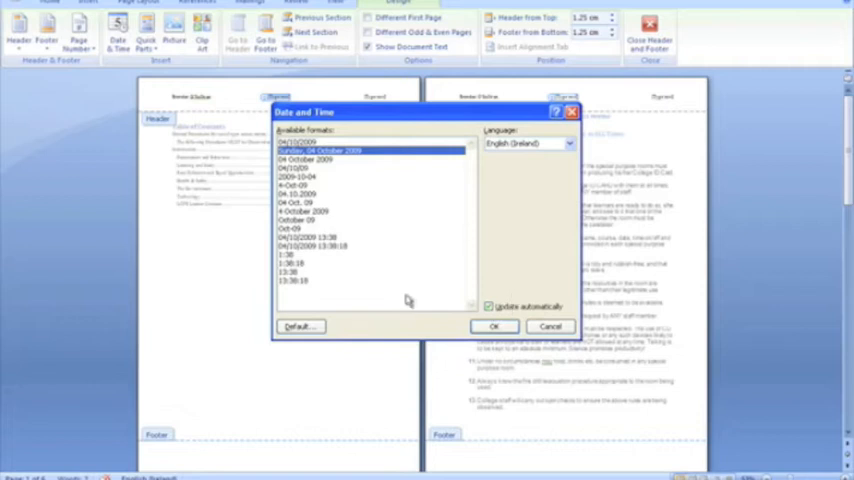
pyautogui.click(496, 305)
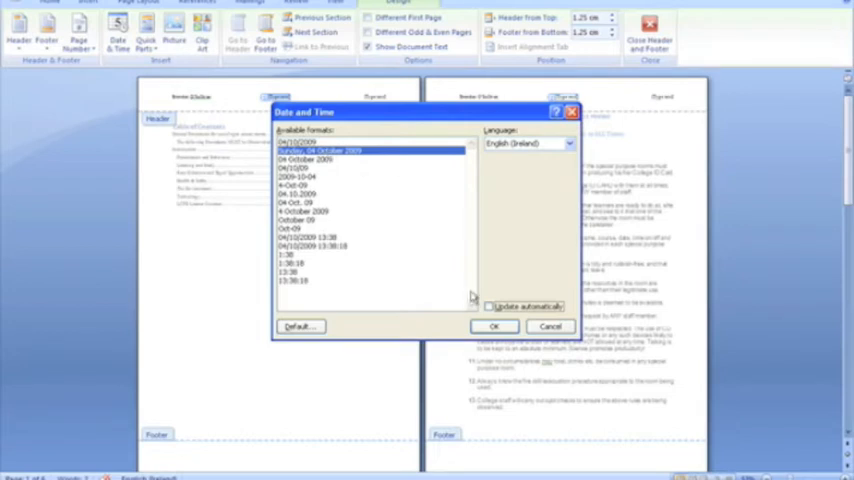
pyautogui.click(495, 306)
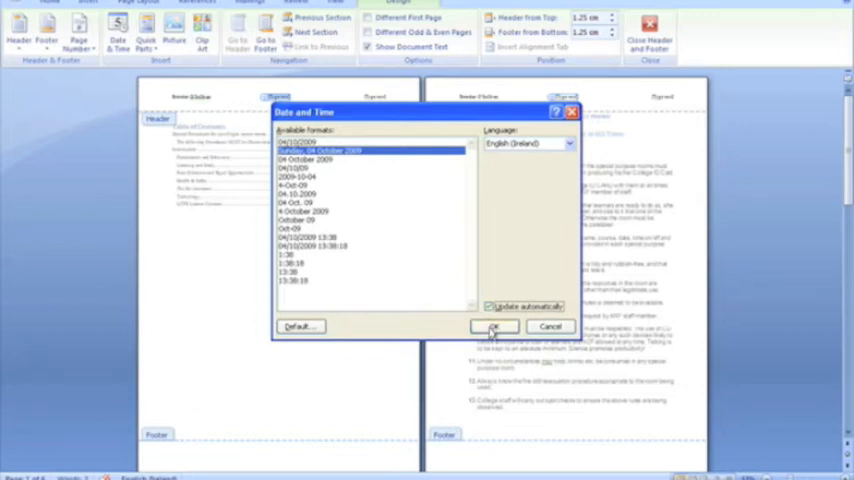
pyautogui.click(496, 326)
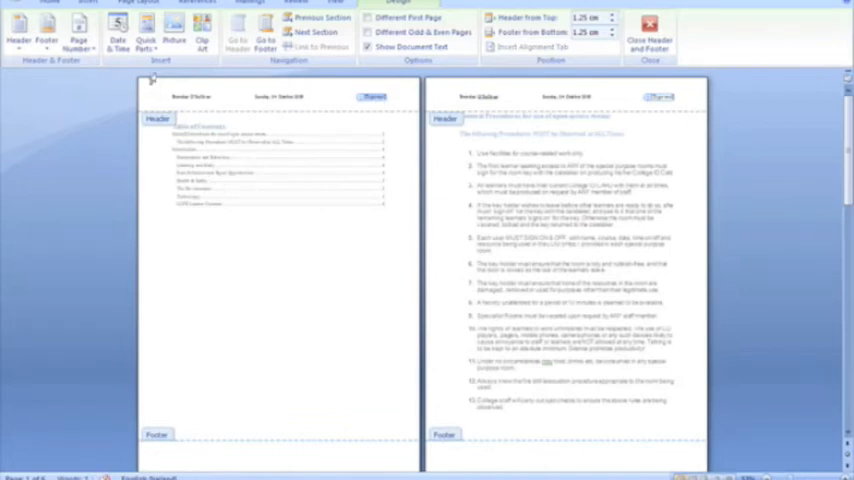
pyautogui.moveTo(140, 38)
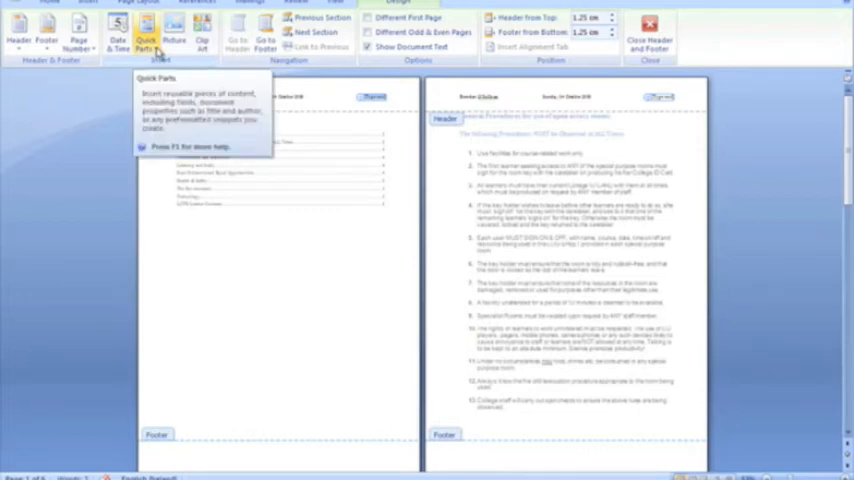
# Step: Insert a FileName field into the header's right position
pyautogui.click(131, 33)
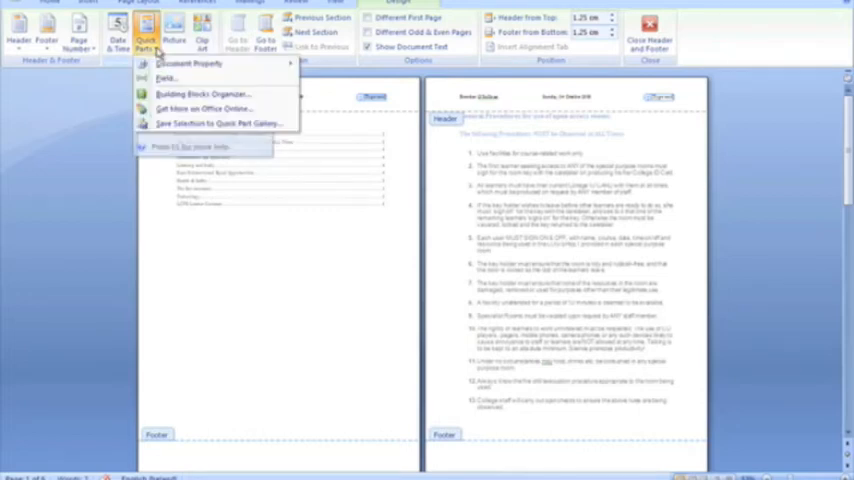
pyautogui.moveTo(180, 76)
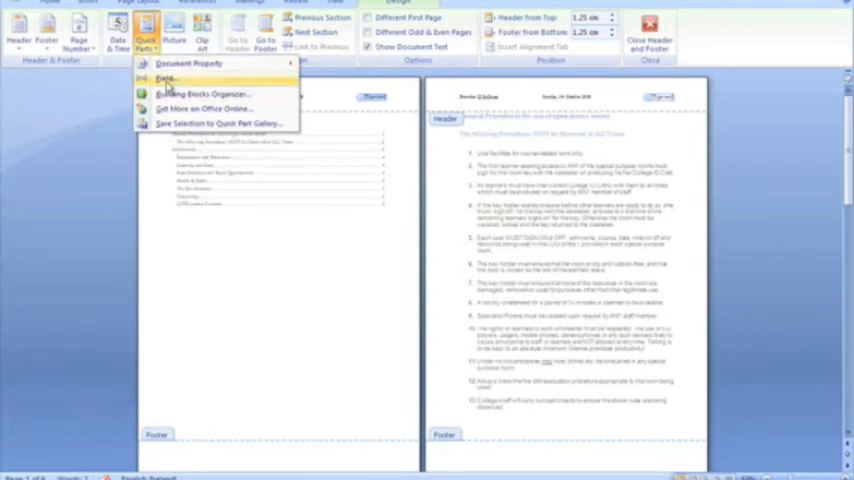
pyautogui.click(160, 72)
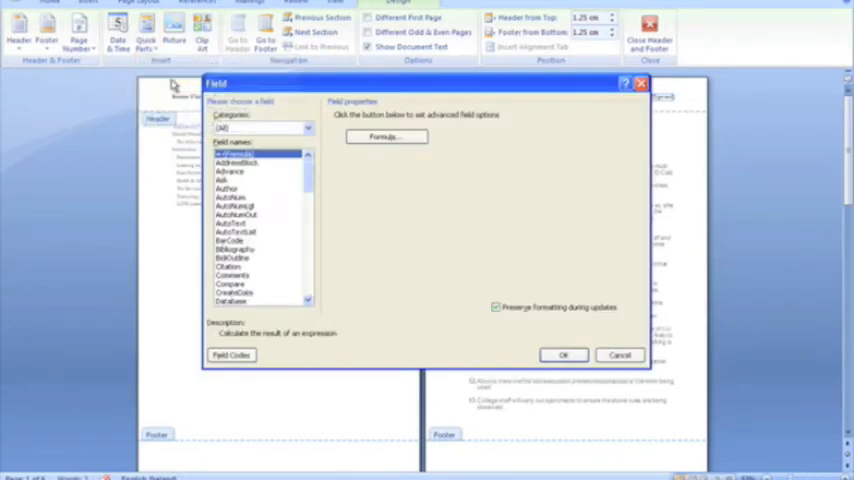
pyautogui.moveTo(295, 208)
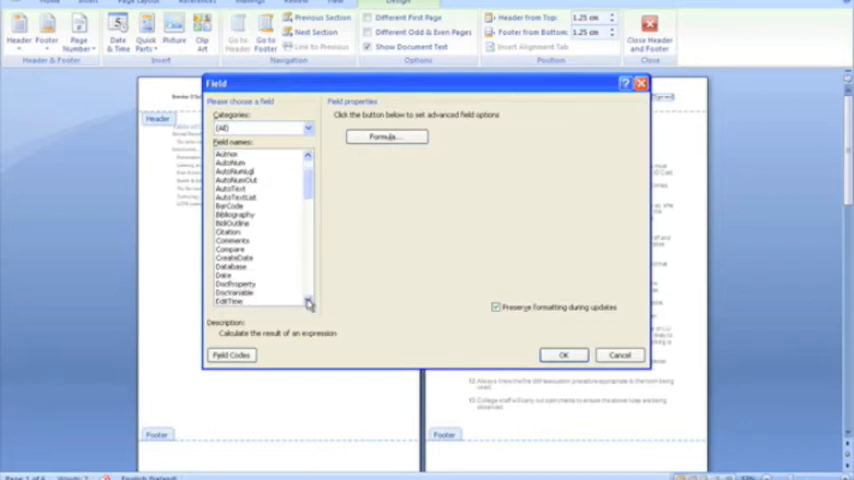
pyautogui.scroll(-3)
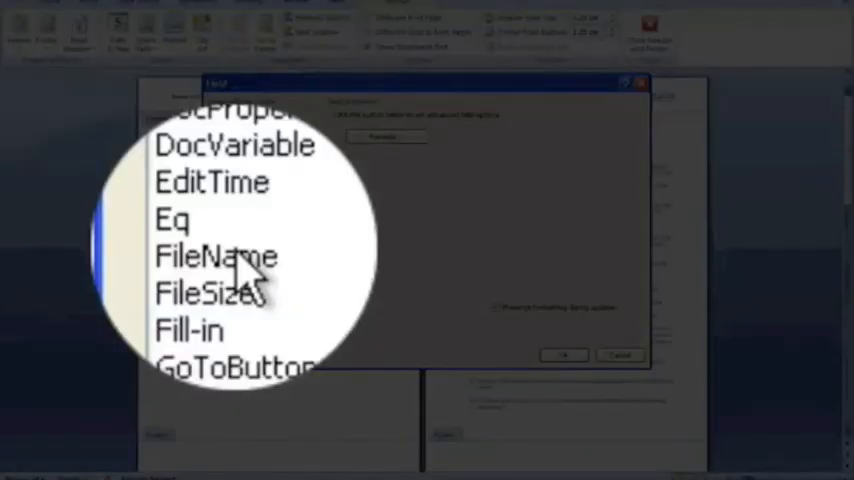
pyautogui.click(216, 256)
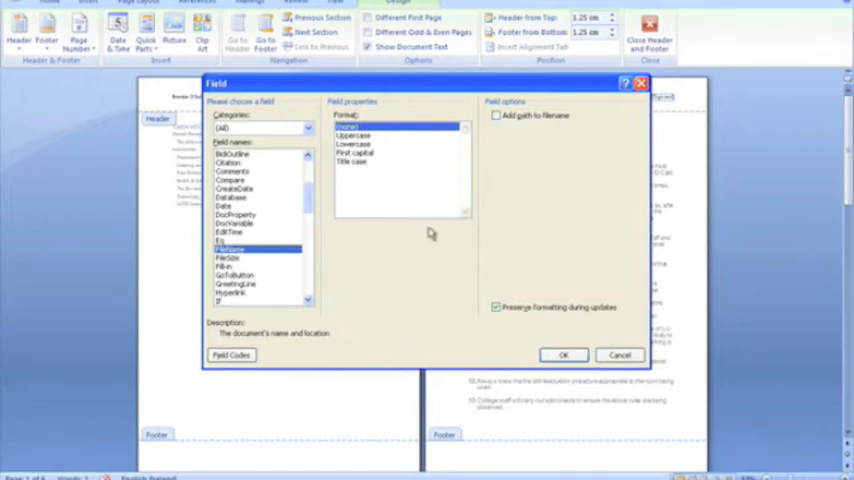
pyautogui.moveTo(380, 150)
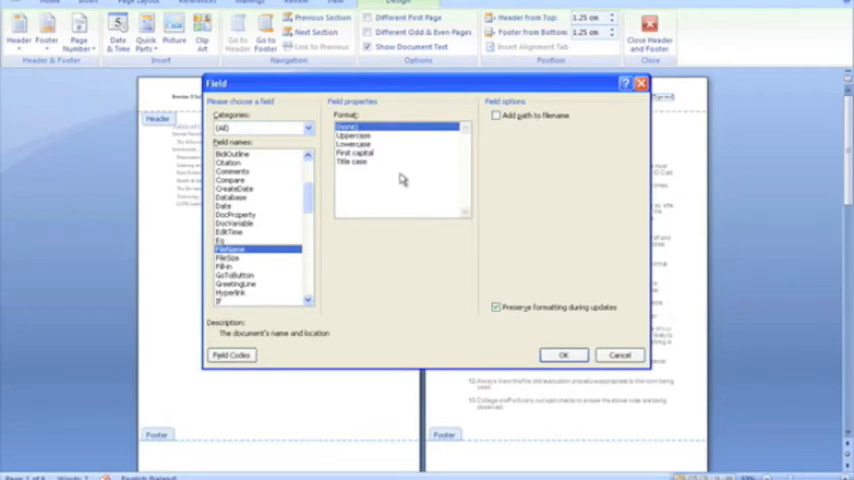
pyautogui.moveTo(416, 240)
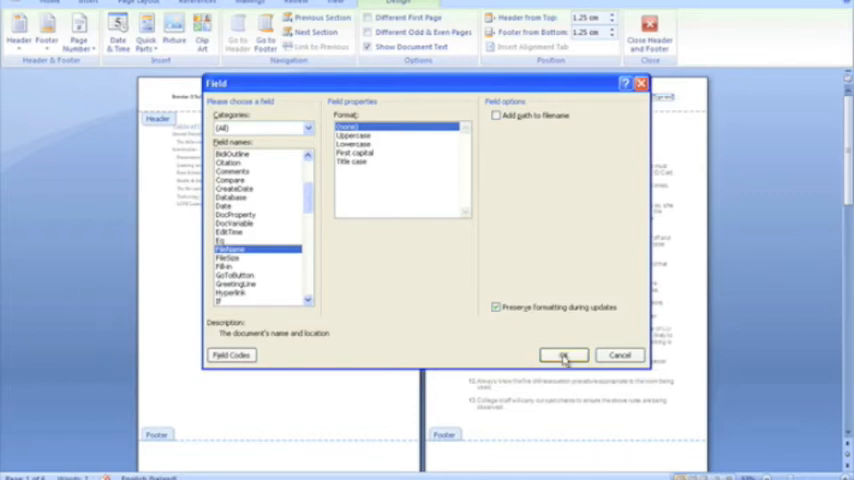
pyautogui.click(560, 355)
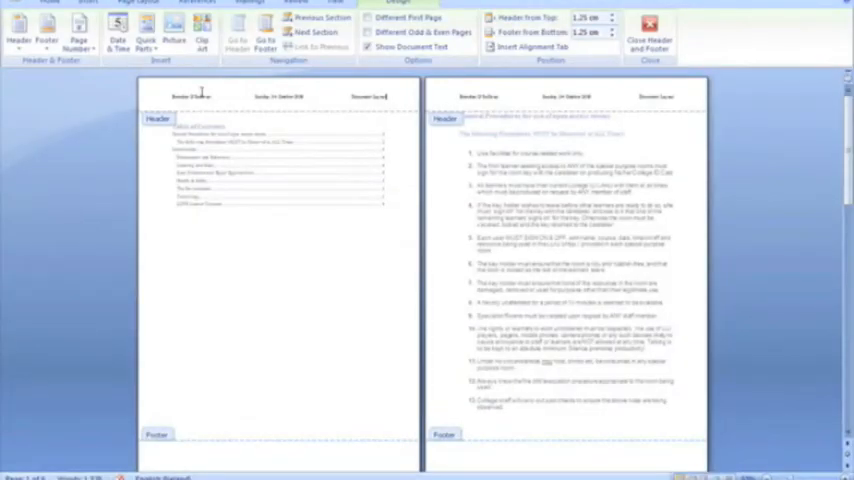
pyautogui.moveTo(78, 106)
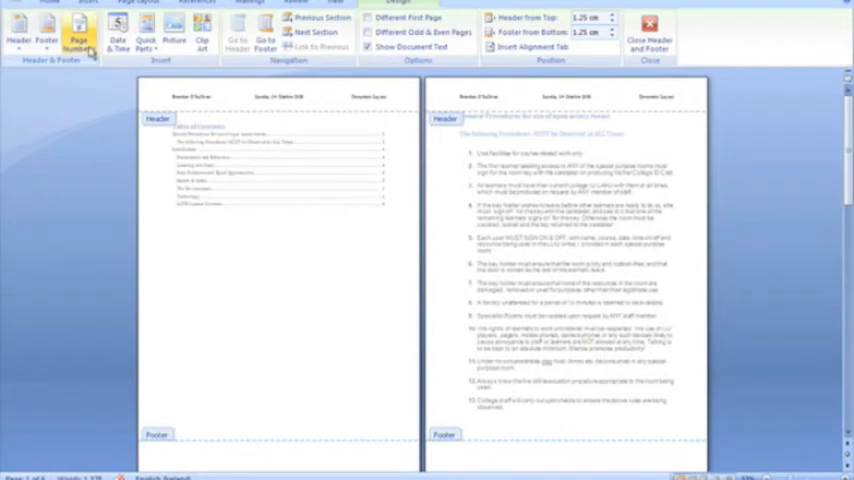
# Step: Show the page number placement choices for the bottom of the page
pyautogui.click(77, 36)
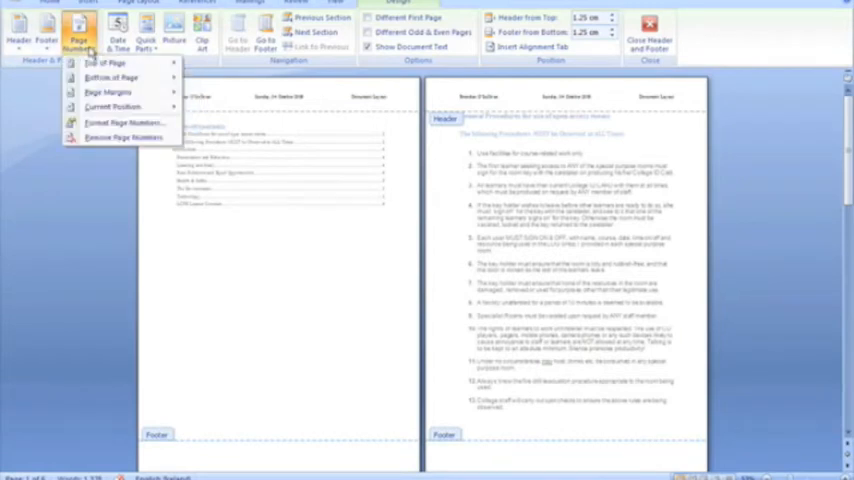
pyautogui.click(110, 77)
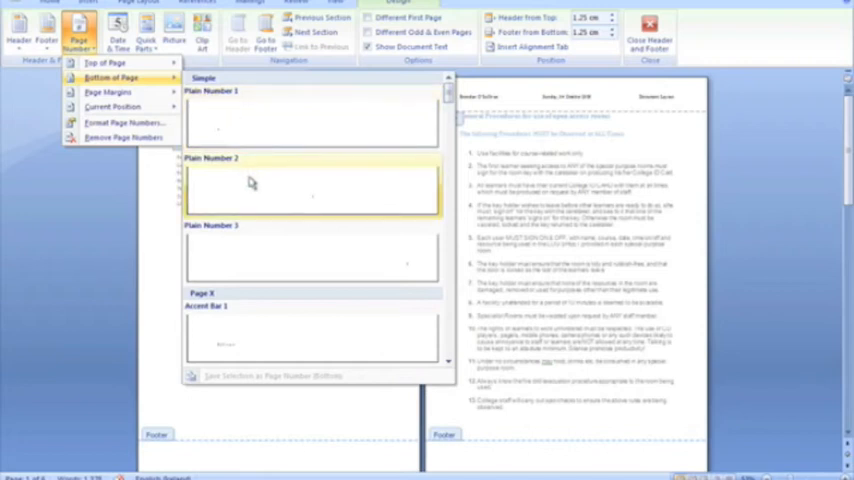
pyautogui.moveTo(312, 207)
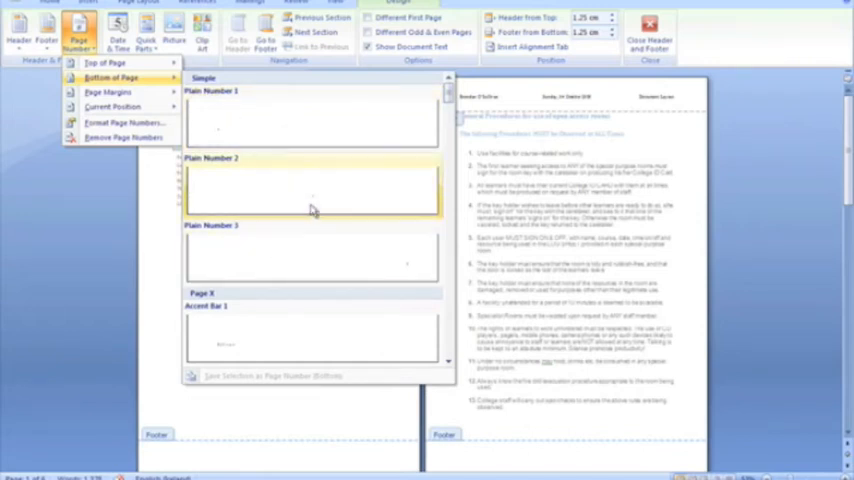
pyautogui.moveTo(315, 197)
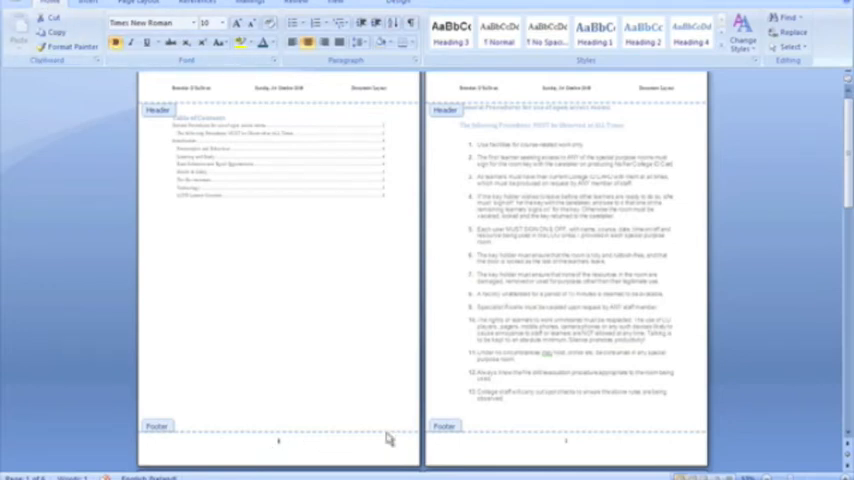
pyautogui.moveTo(289, 435)
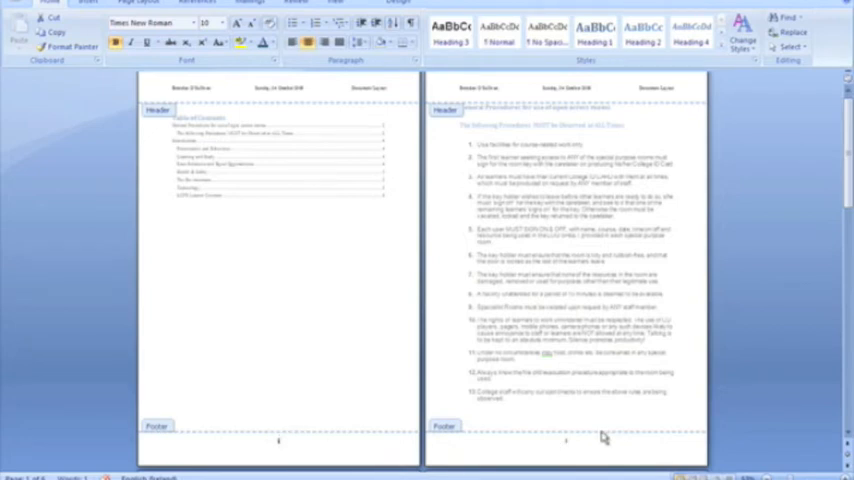
pyautogui.moveTo(273, 148)
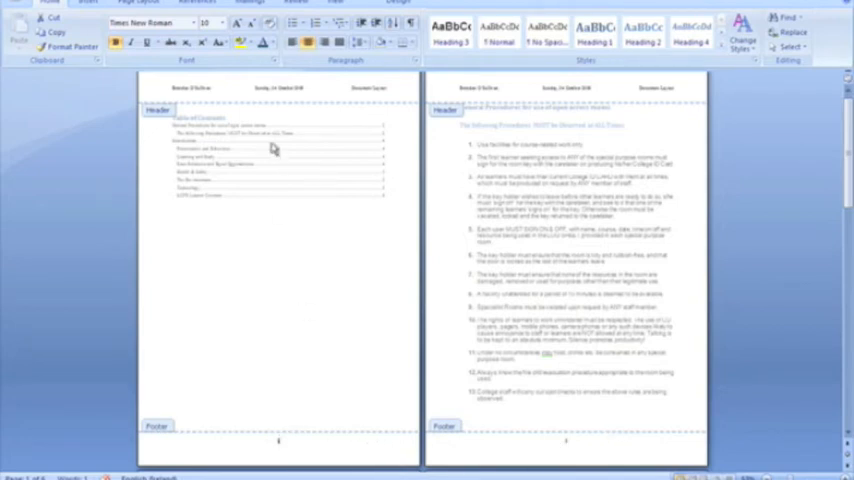
pyautogui.moveTo(340, 344)
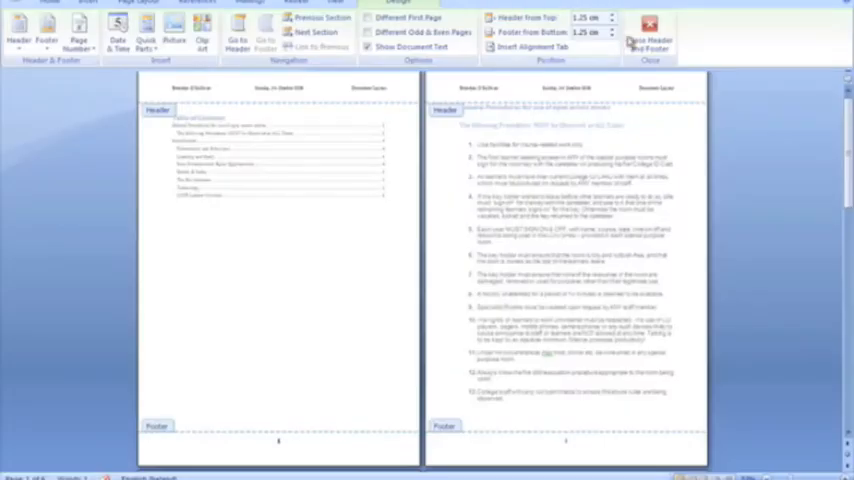
pyautogui.moveTo(646, 30)
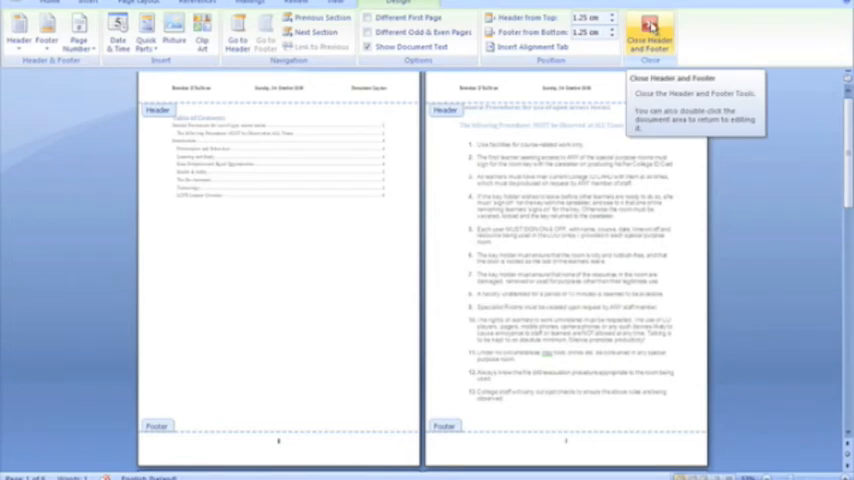
# Step: Close header editing and type 'LCFE' below the Learner Contract paragraphs
pyautogui.click(646, 22)
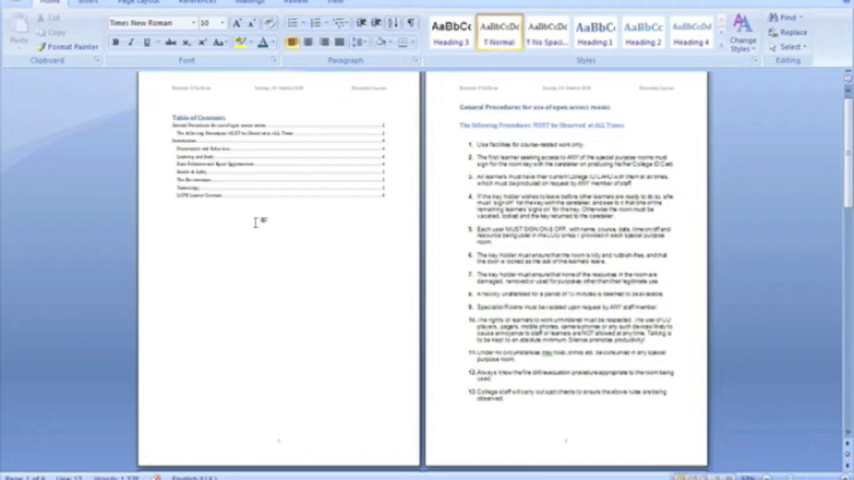
pyautogui.scroll(-3)
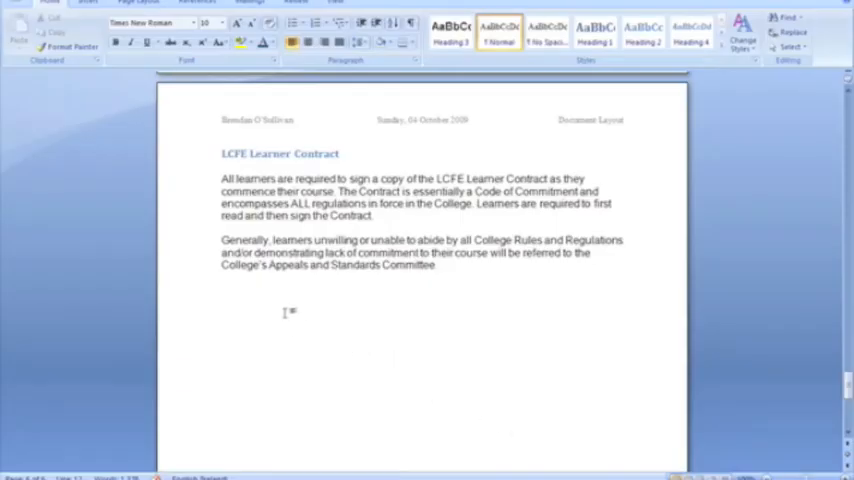
pyautogui.write('LCFE')
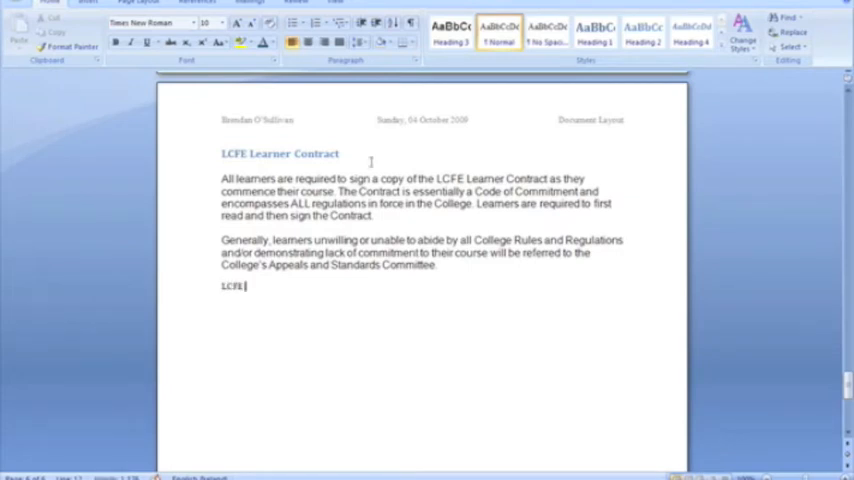
pyautogui.moveTo(622, 148)
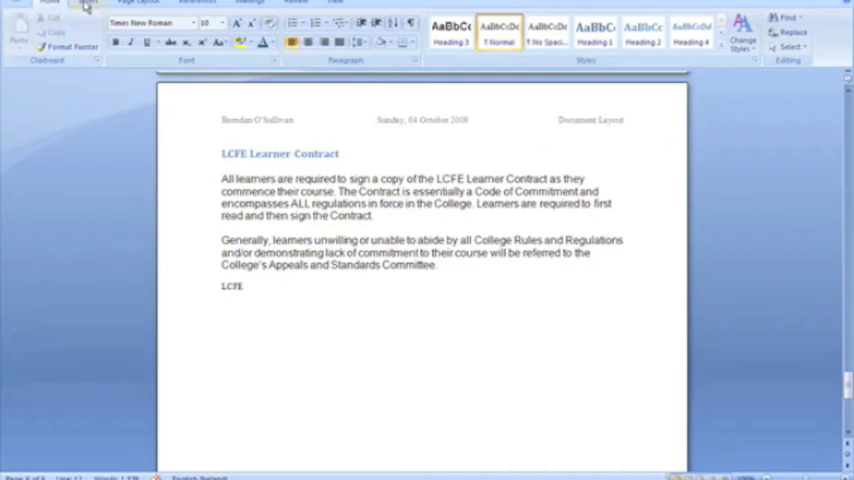
# Step: Browse the Insert tab's symbol and equation galleries
pyautogui.click(89, 4)
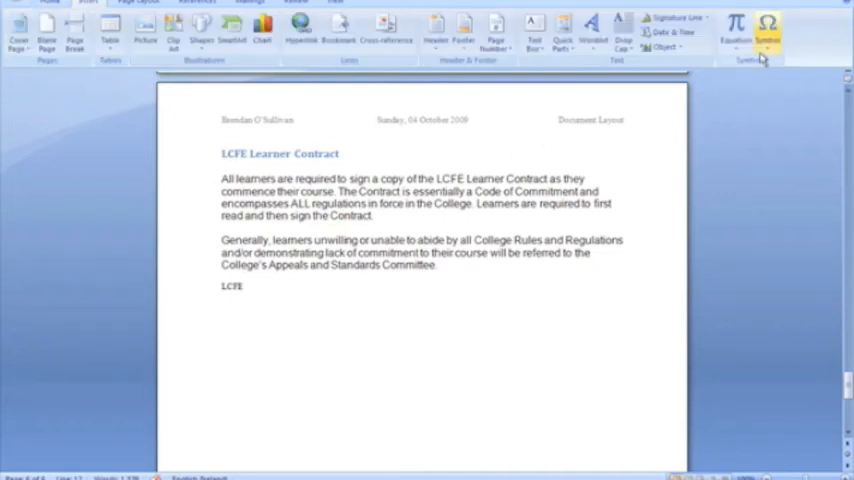
pyautogui.moveTo(765, 28)
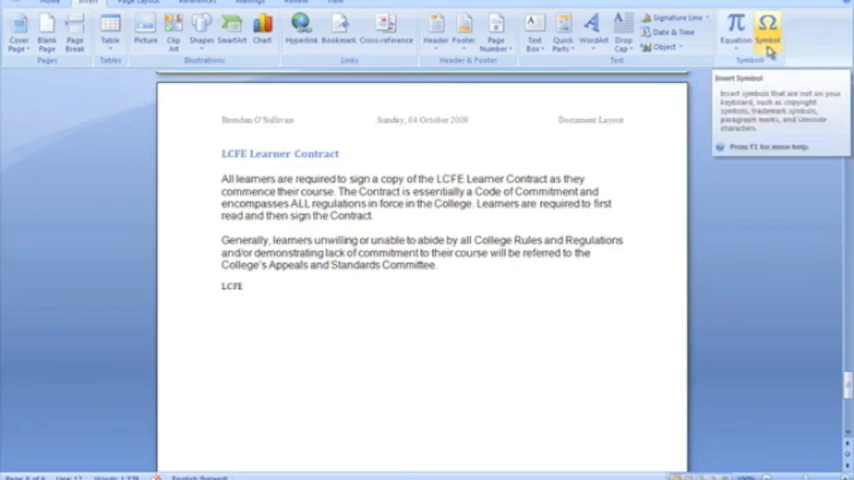
pyautogui.click(765, 27)
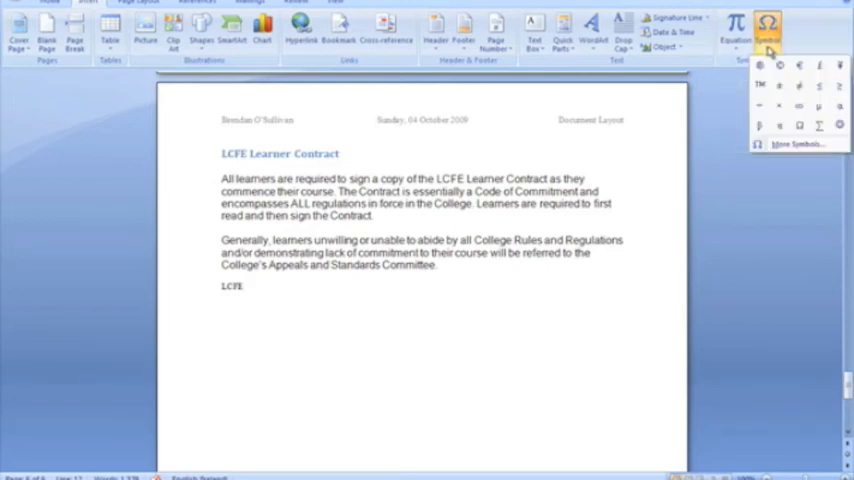
pyautogui.click(736, 24)
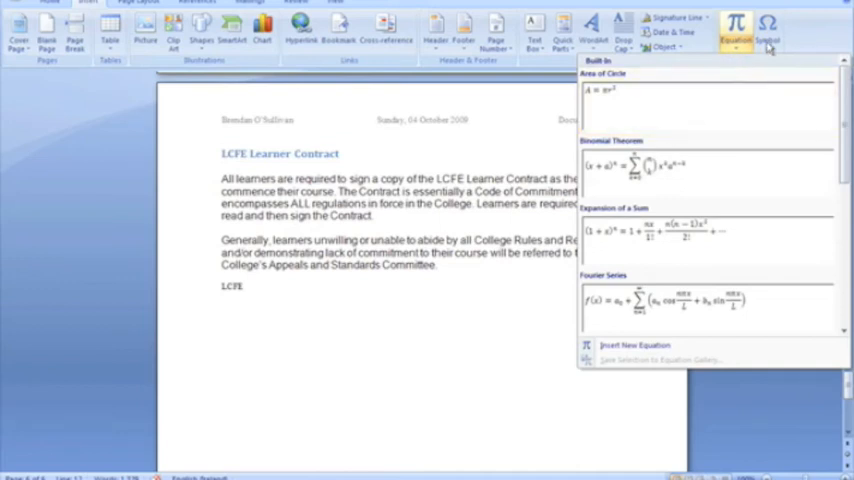
pyautogui.click(767, 25)
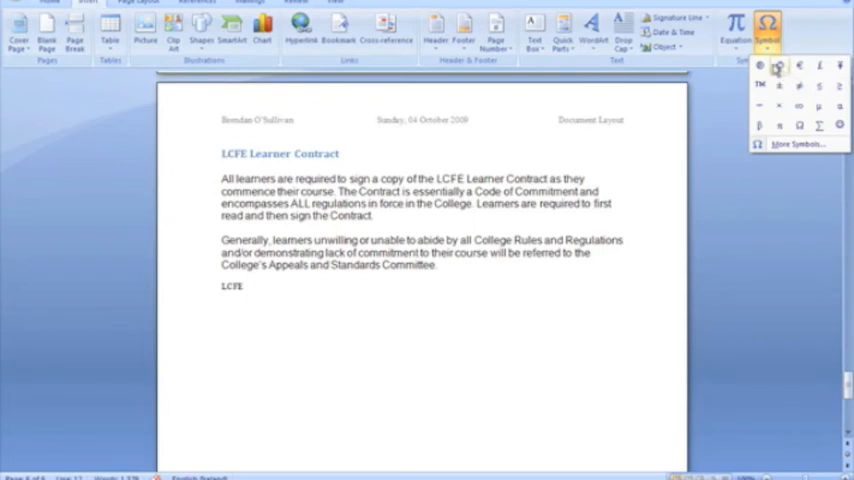
# Step: Insert the © copyright sign after LCFE
pyautogui.click(782, 147)
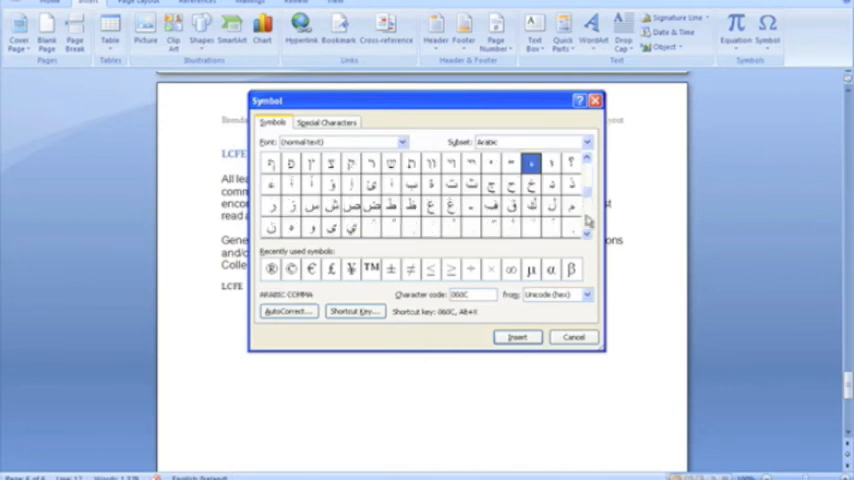
pyautogui.click(586, 232)
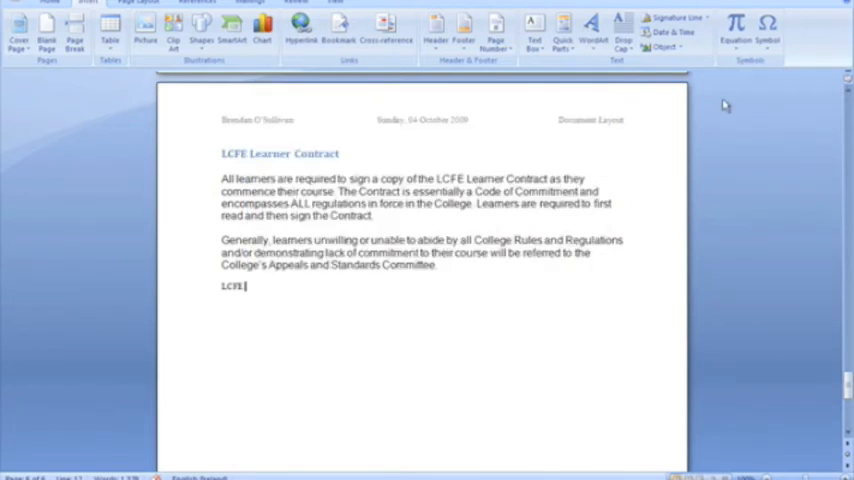
pyautogui.click(761, 30)
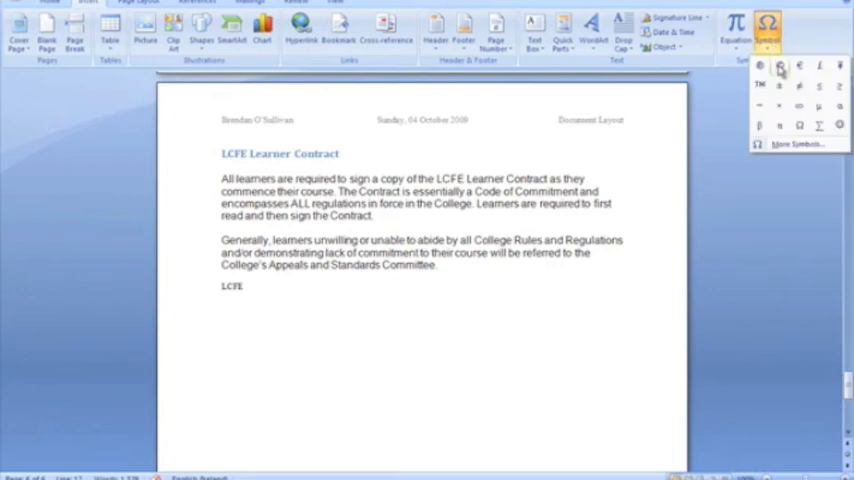
pyautogui.moveTo(784, 66)
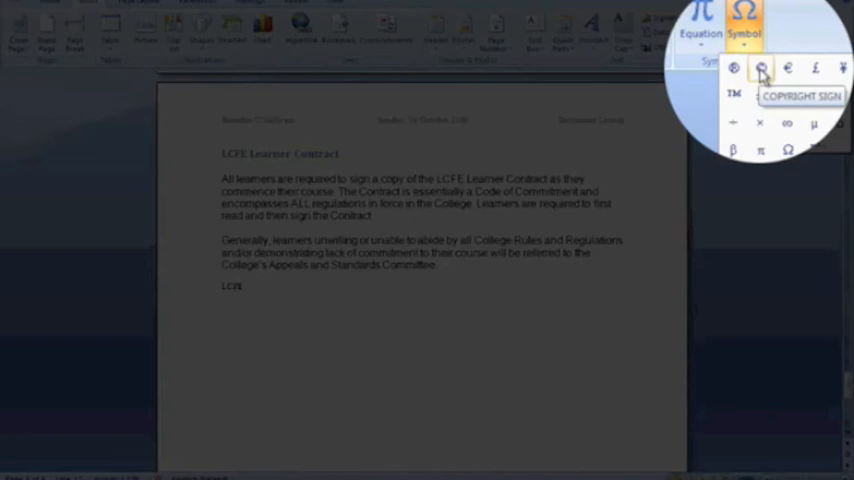
pyautogui.click(758, 69)
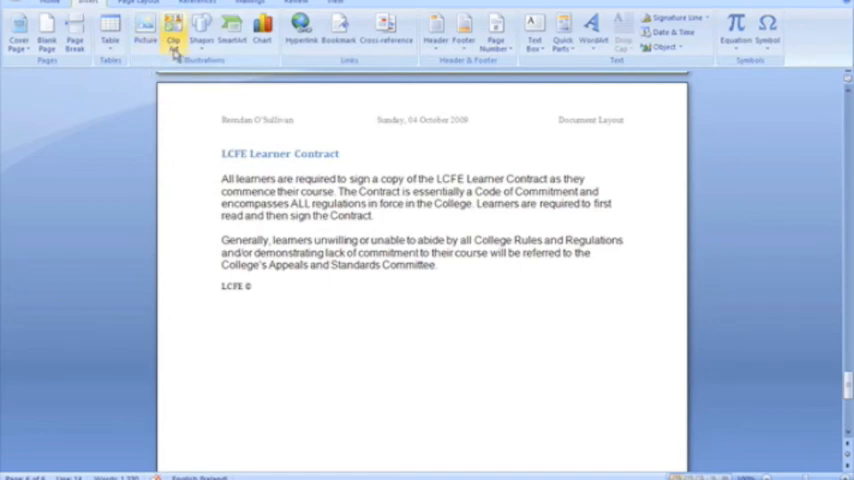
# Step: Insert the 'Save a tree' picture from the Demo Files folder
pyautogui.click(173, 33)
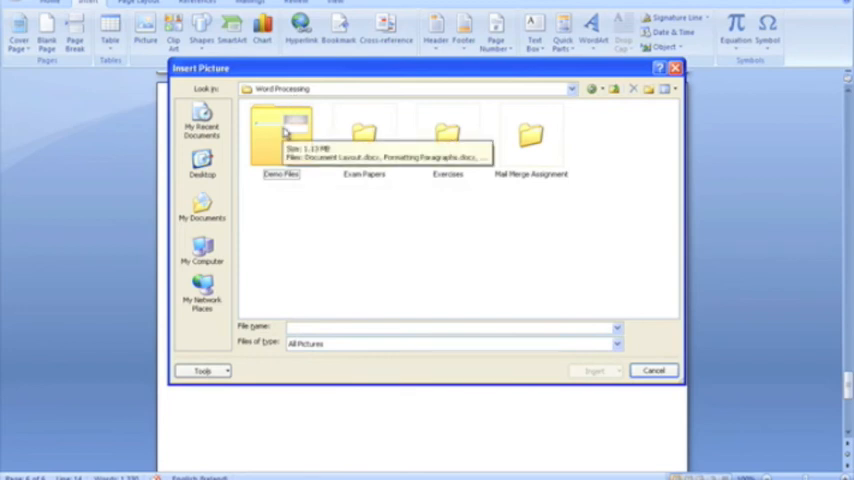
pyautogui.doubleClick(280, 130)
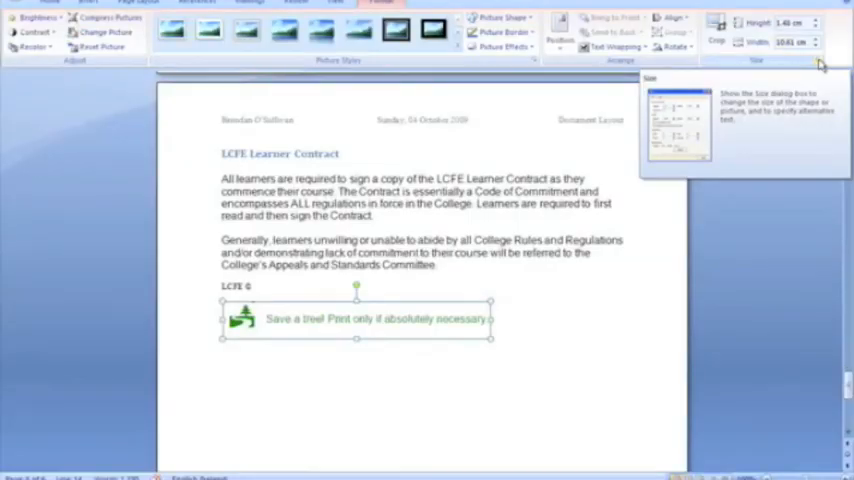
# Step: Scale the Save a tree picture to 60% with aspect ratio locked
pyautogui.click(814, 60)
pyautogui.write('60')
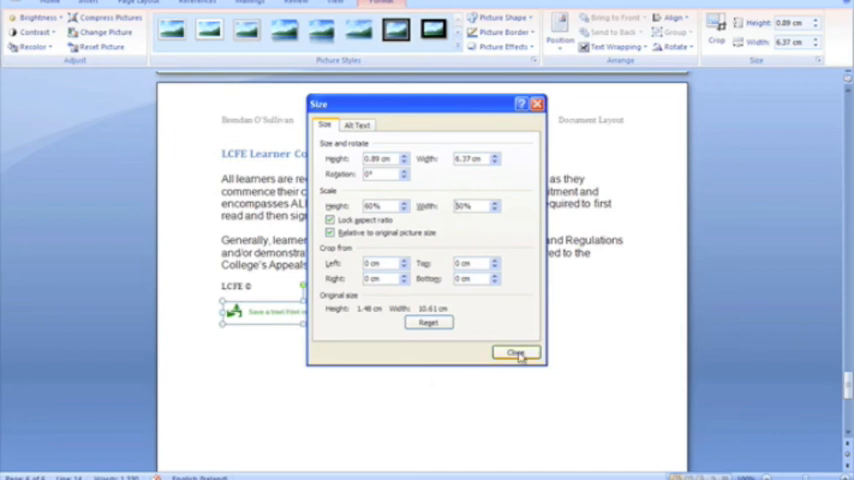
pyautogui.click(515, 351)
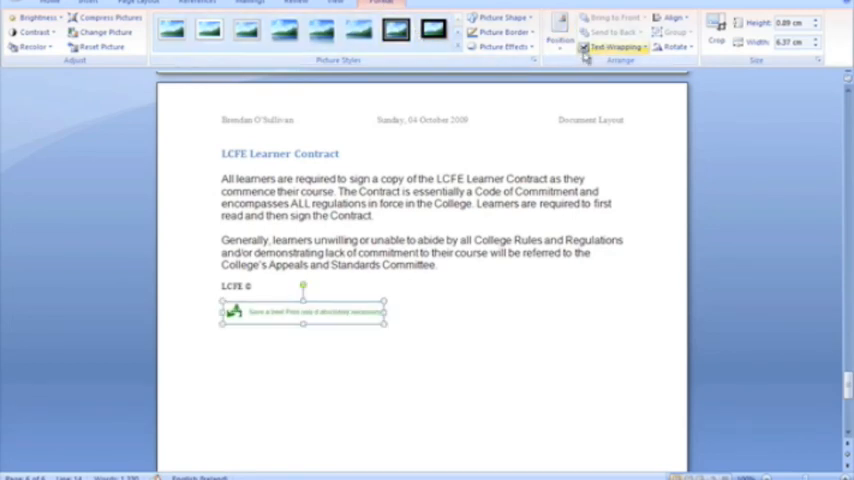
# Step: Apply Square text wrapping to the picture and check its placement beside LCFE ©
pyautogui.click(619, 47)
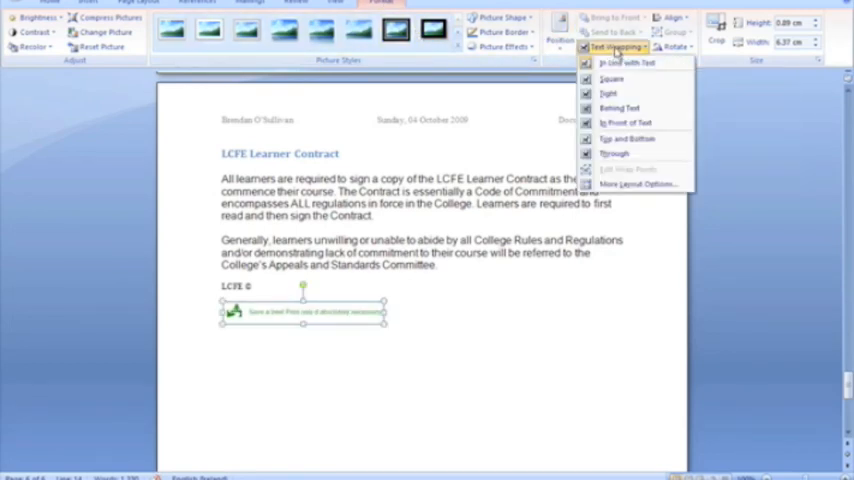
pyautogui.moveTo(616, 94)
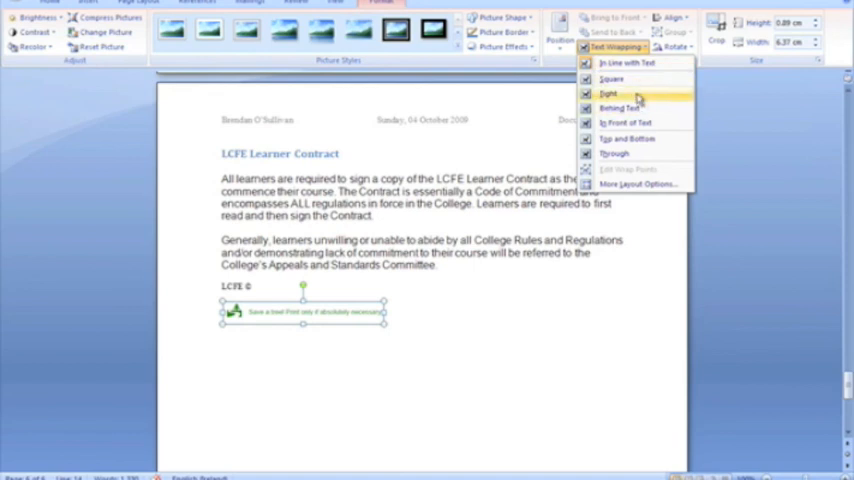
pyautogui.moveTo(624, 80)
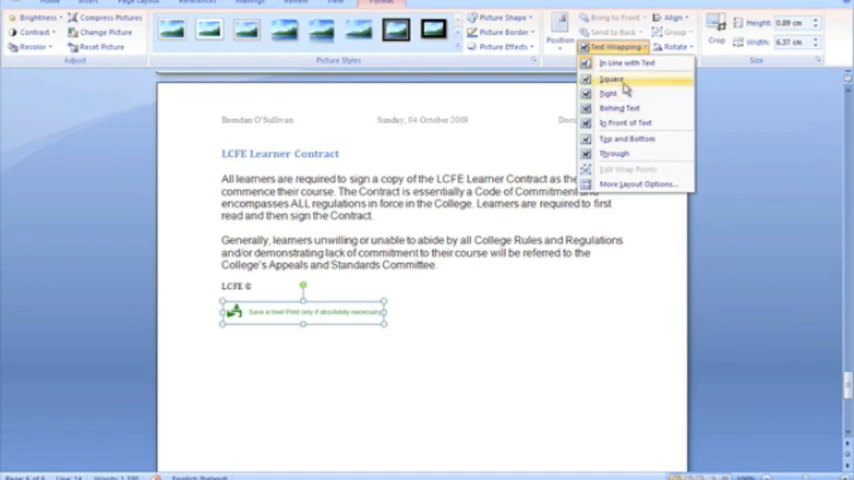
pyautogui.click(607, 73)
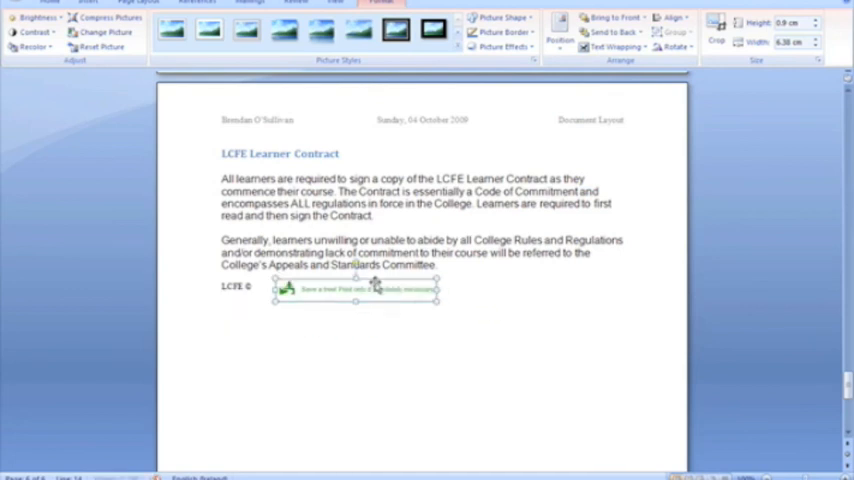
pyautogui.click(327, 343)
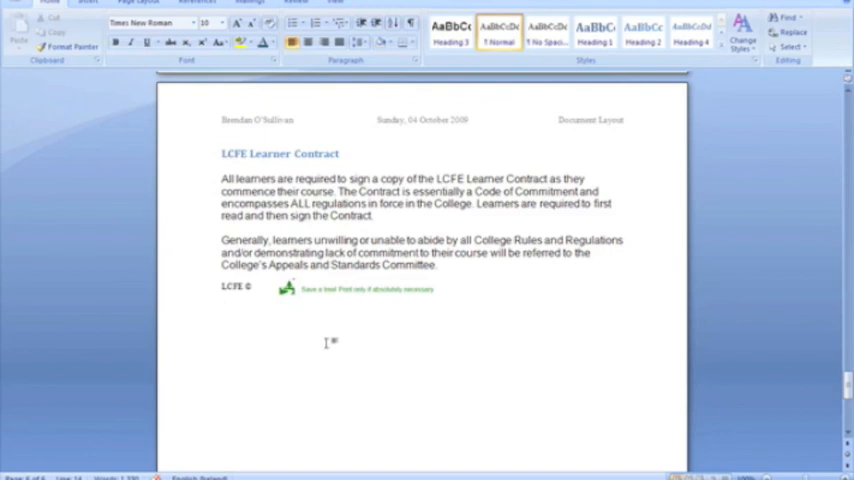
pyautogui.moveTo(329, 343)
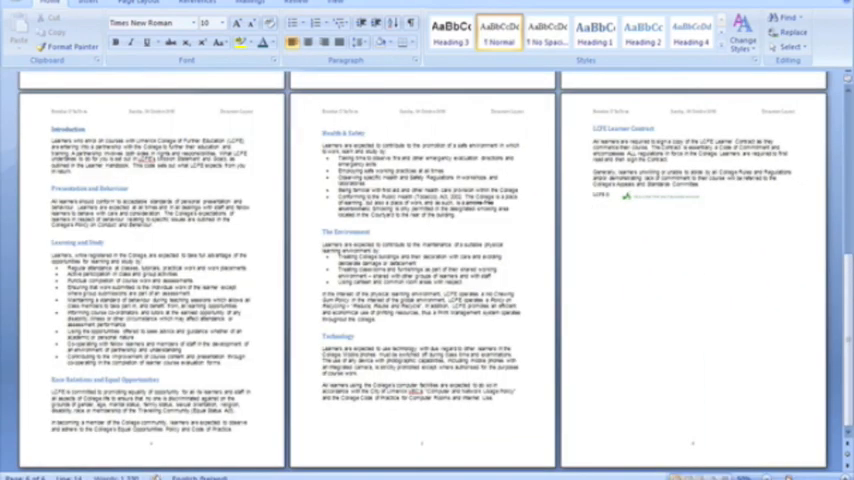
pyautogui.scroll(-3)
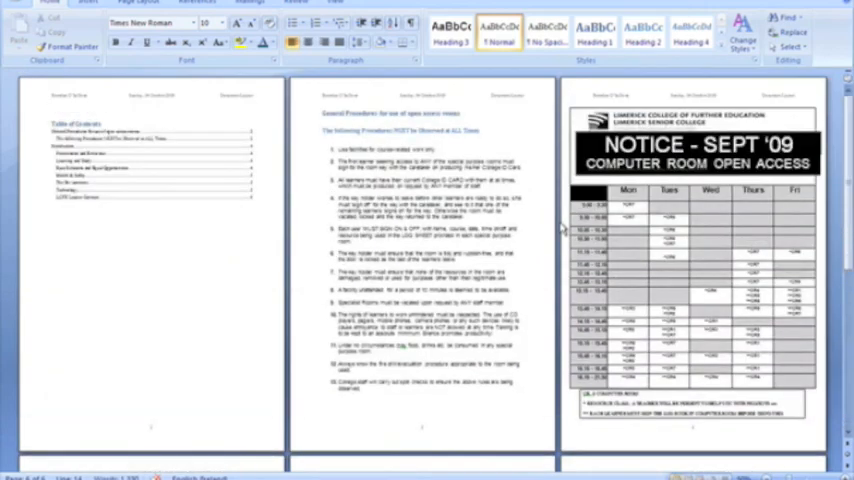